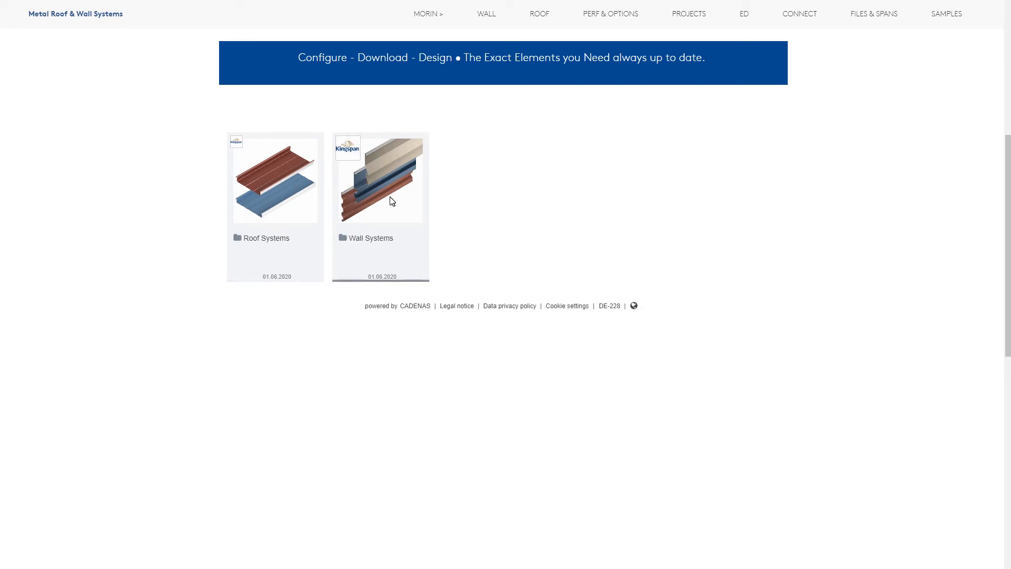
Step: Open the Wall Systems folder and the MX - The Matrix Series® panel configurator
click(380, 179)
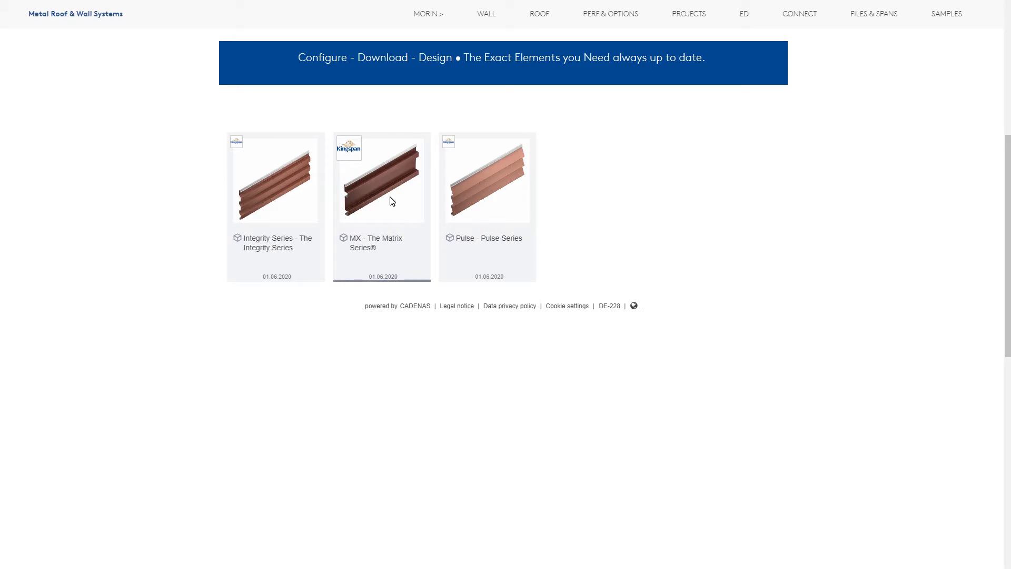
click(382, 179)
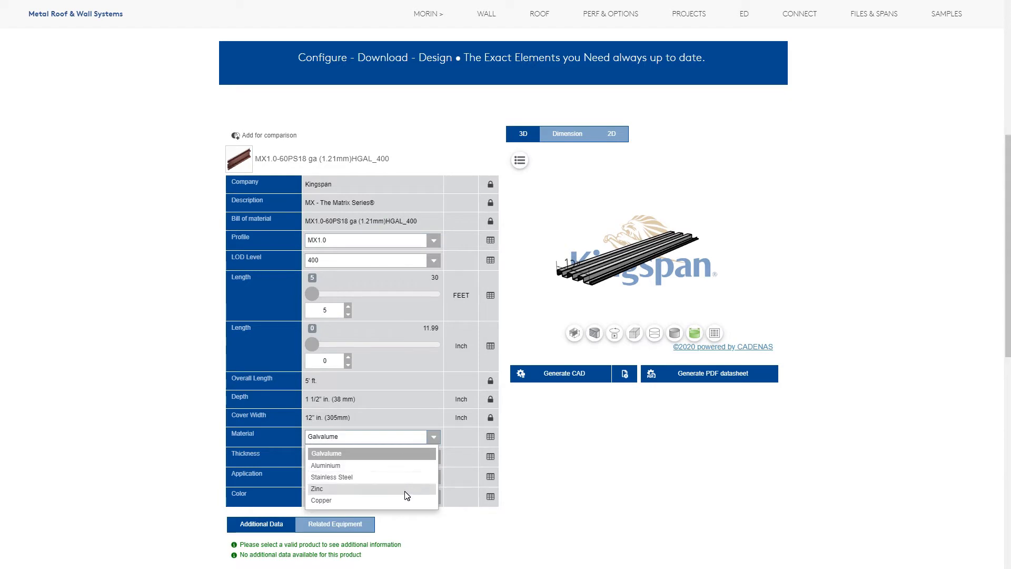
Step: Set the MX1.0 panel material to Aluminium and its colour to Slate Blue
click(318, 488)
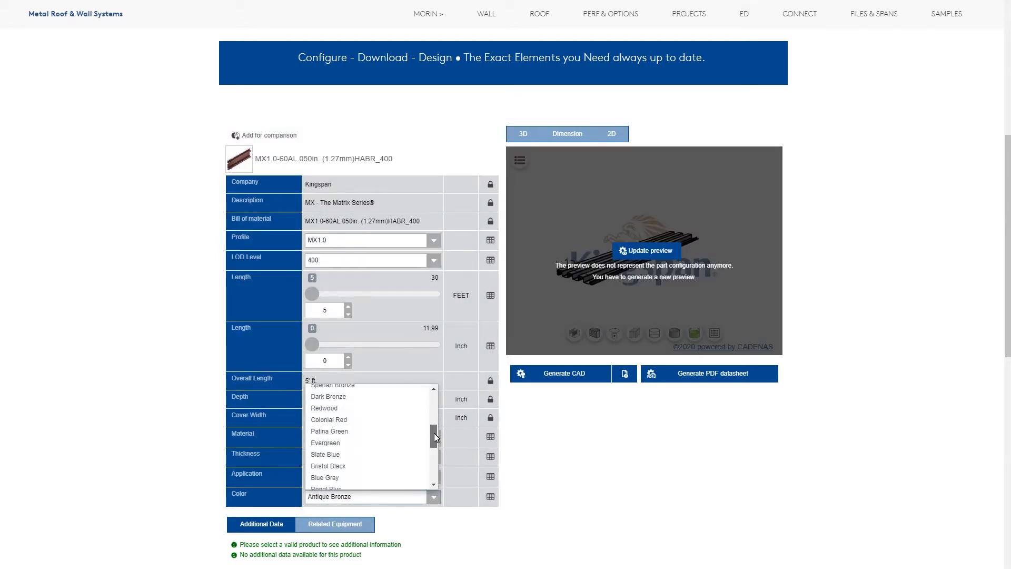
click(325, 454)
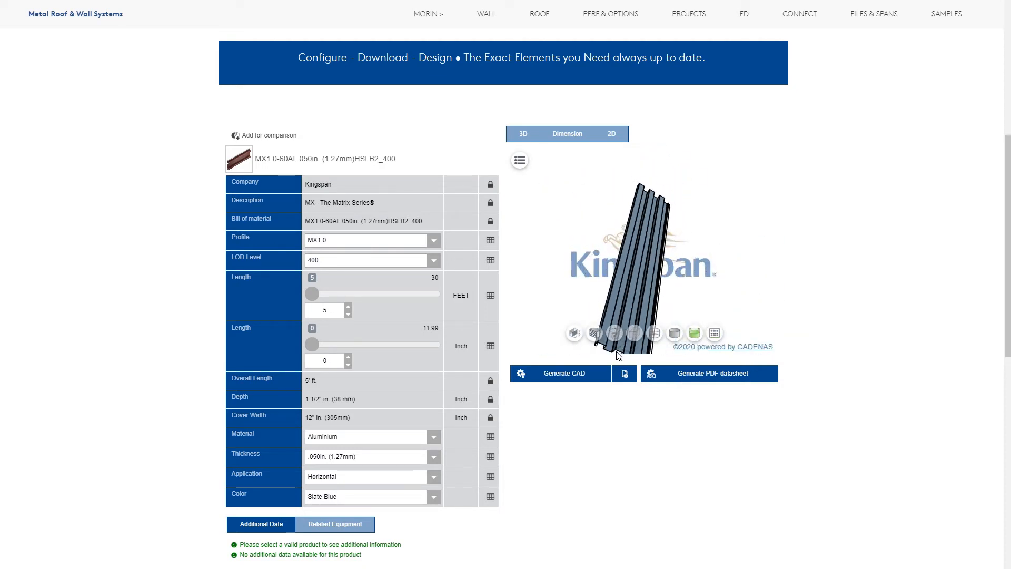
click(565, 134)
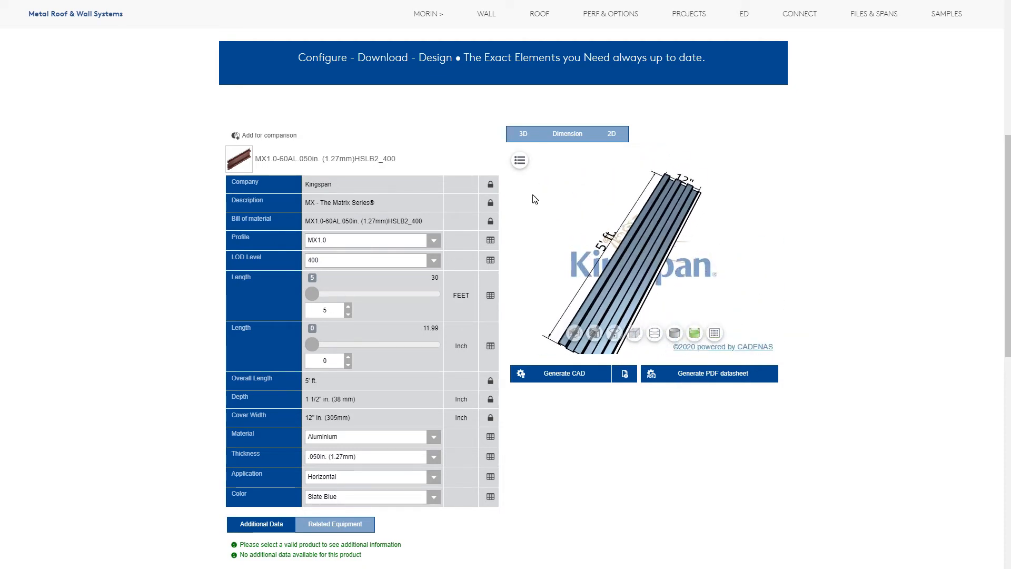
click(519, 160)
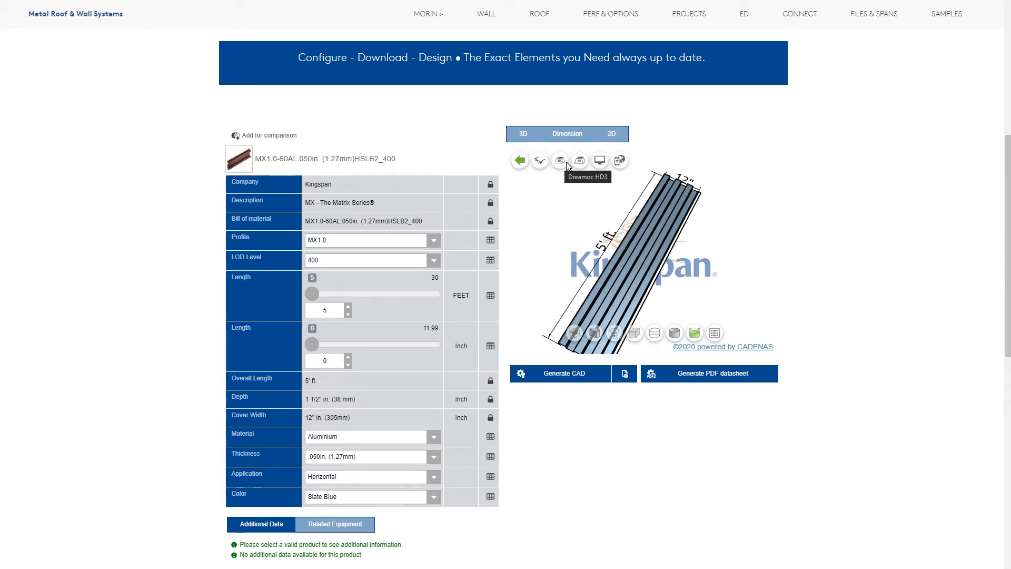
mouse_move(609, 165)
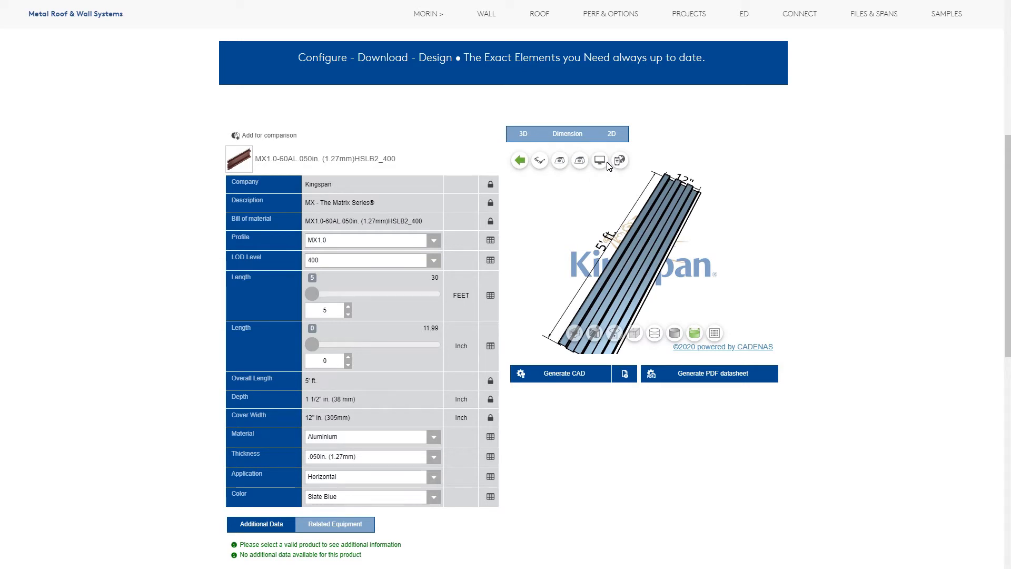
mouse_move(613, 165)
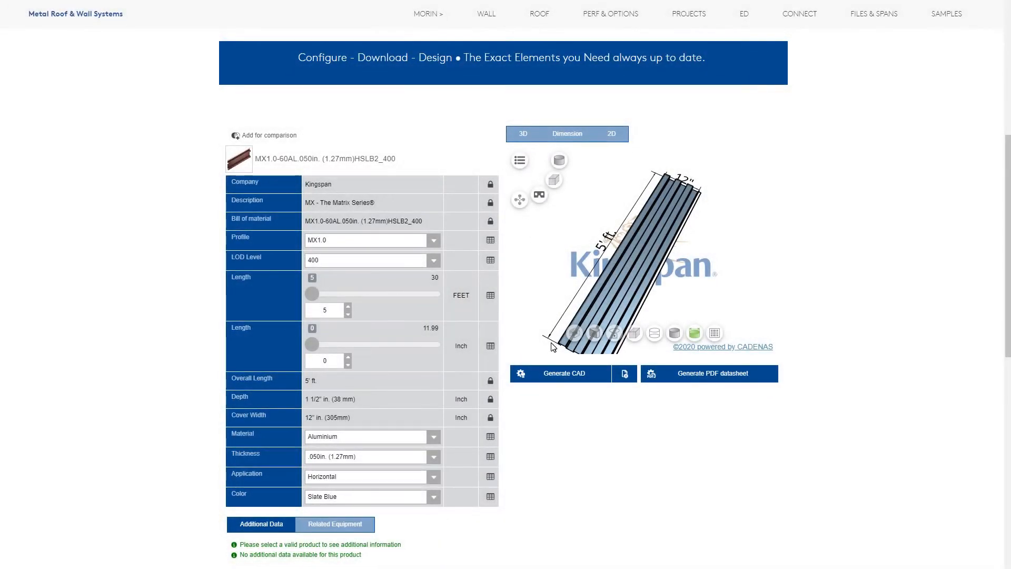
click(570, 373)
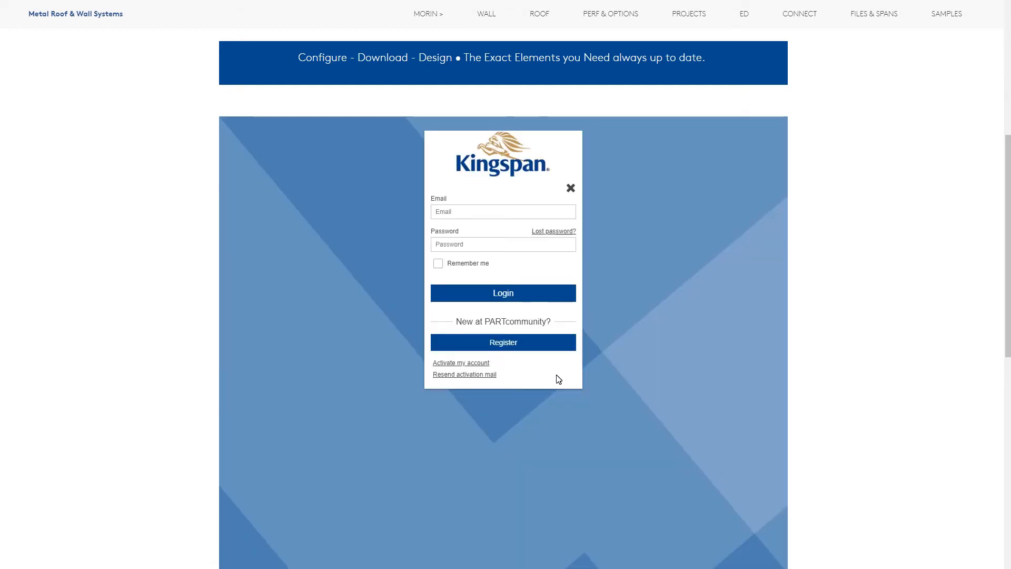
click(503, 211)
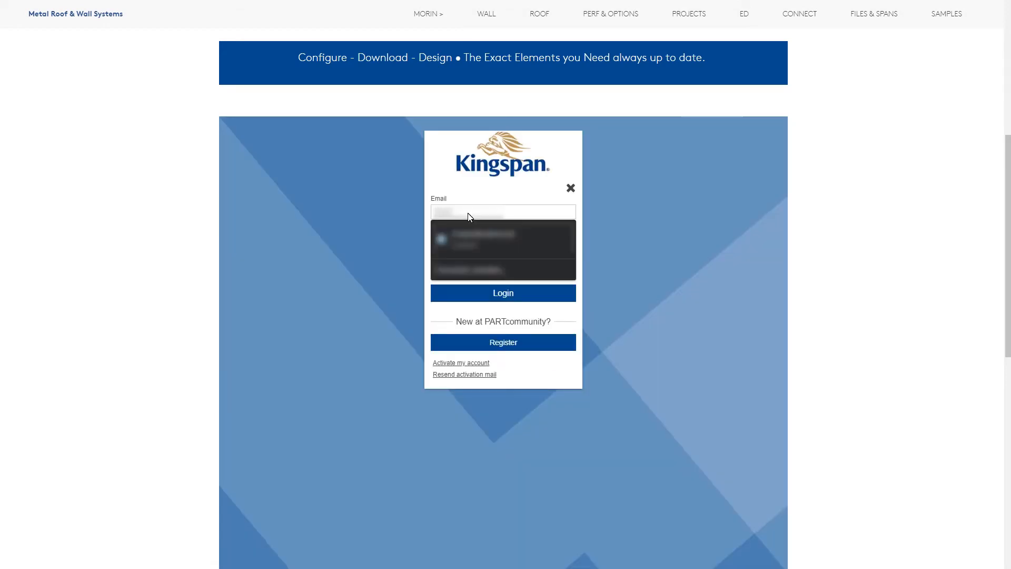
click(503, 293)
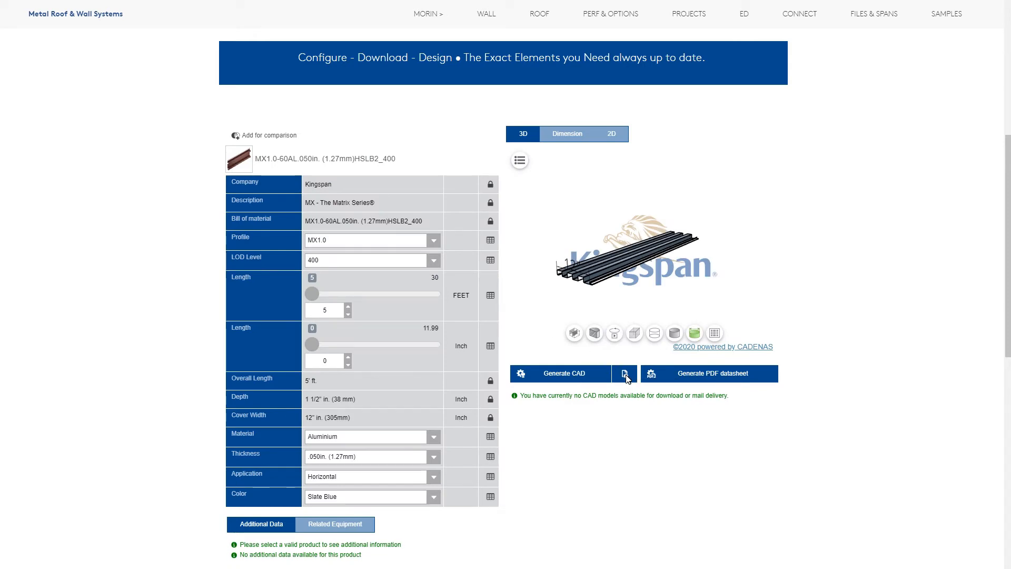
Step: Open the Add formats list beside Generate CAD, scroll it, and search 're'
click(623, 373)
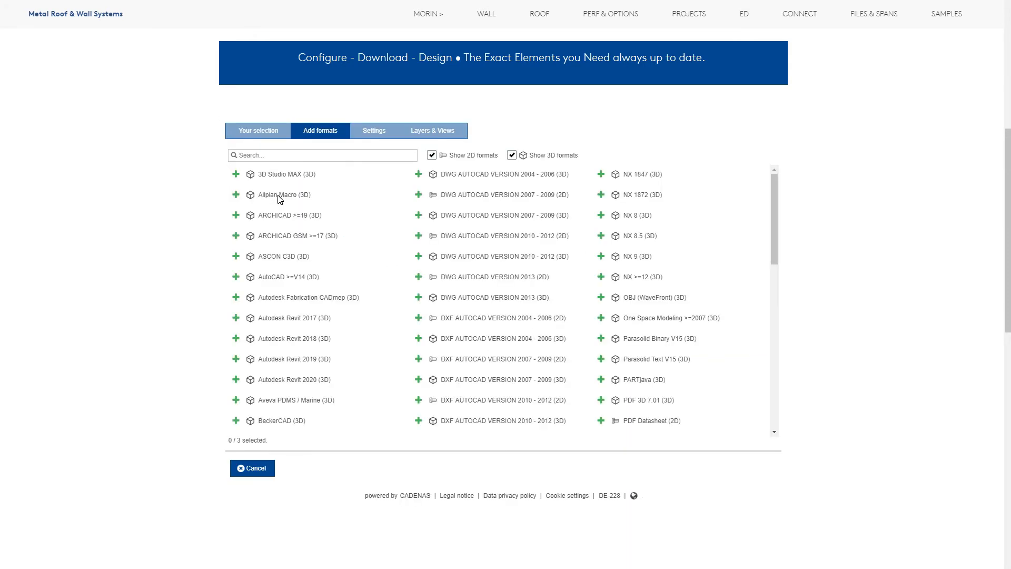
scroll(down, 3)
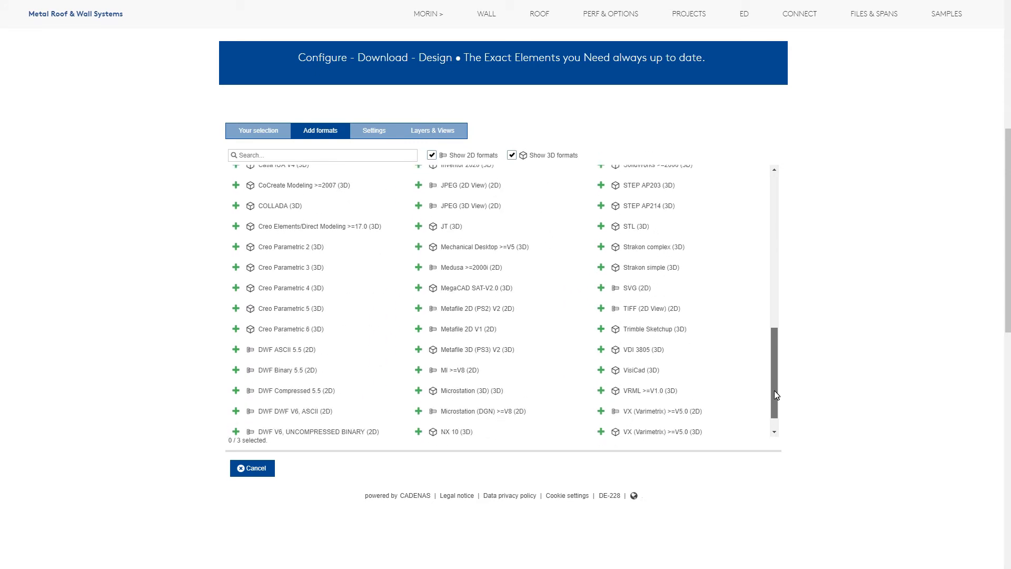
text(re)
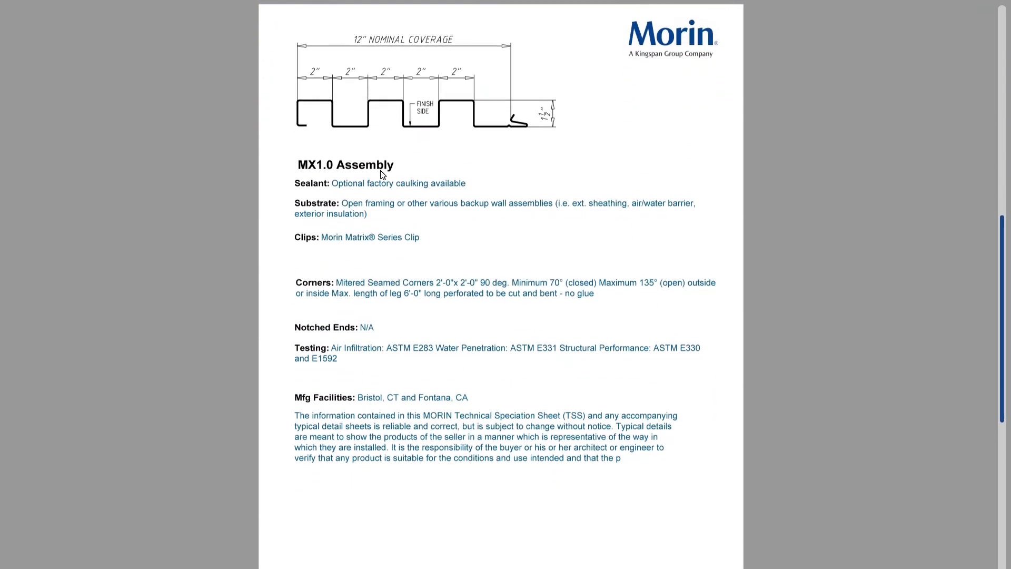
Step: Scroll the MX1.0 datasheet past the Assembly section to the profile detail drawing
scroll(down, 3)
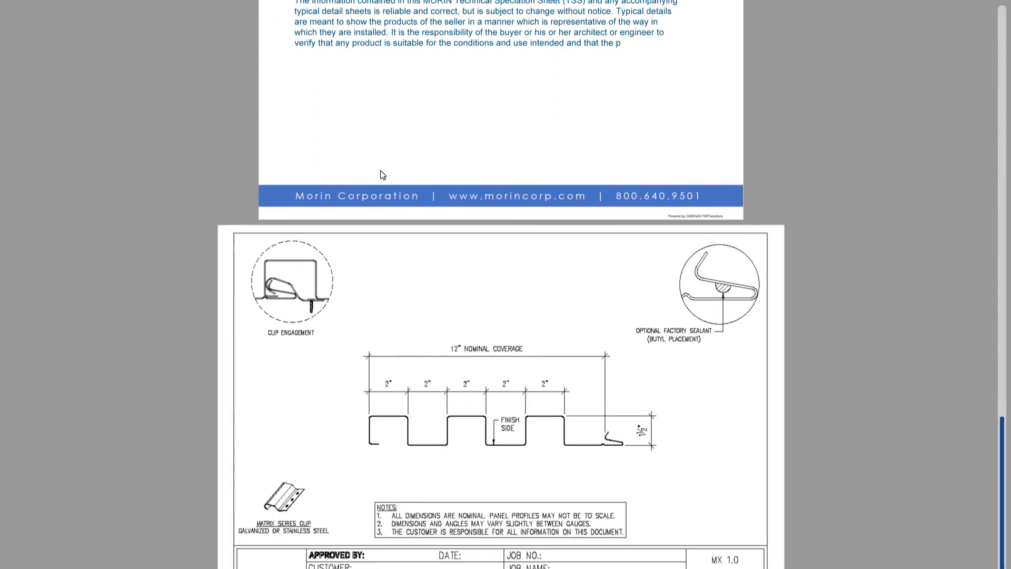